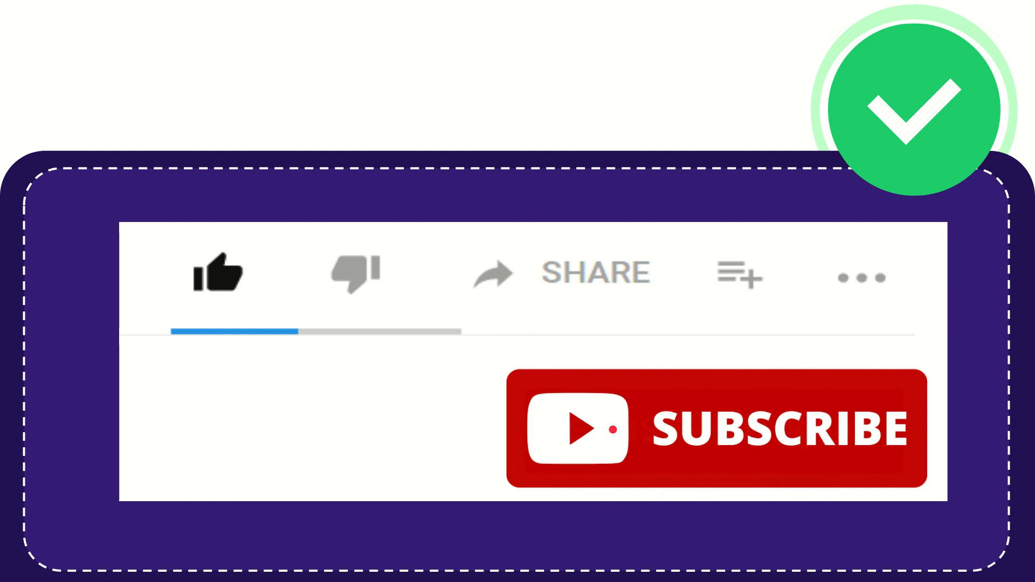
left_click(218, 270)
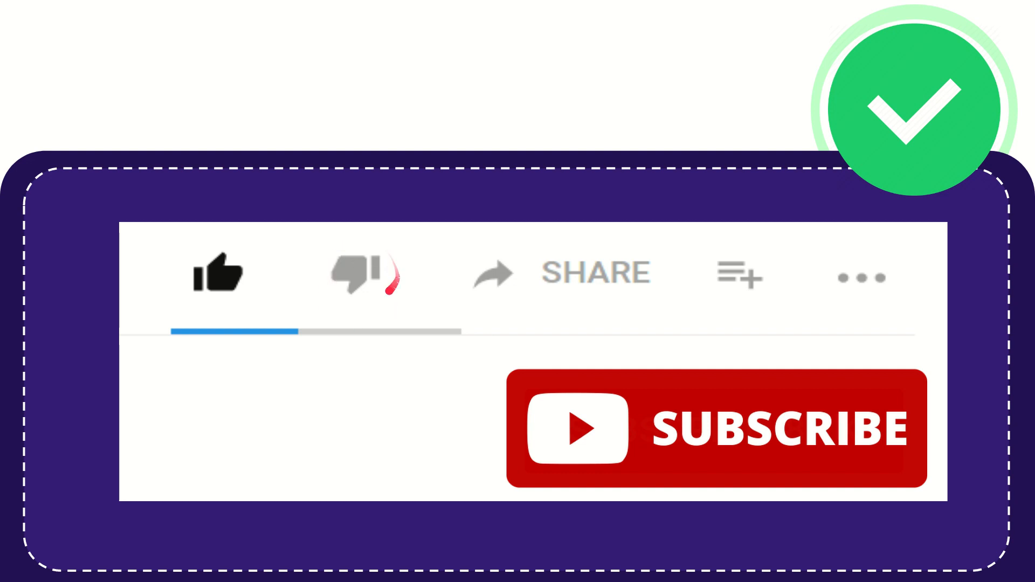
left_click(366, 274)
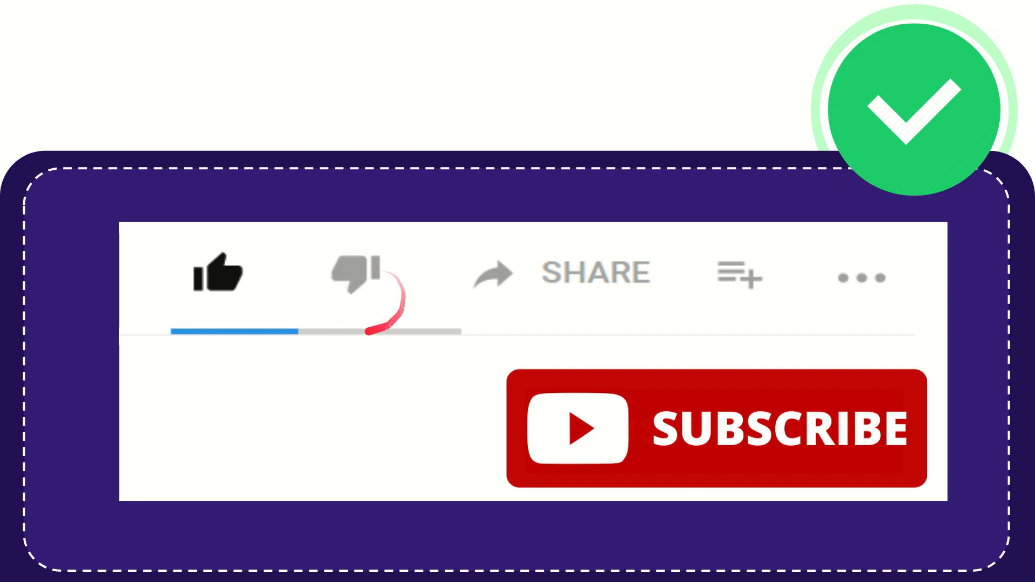